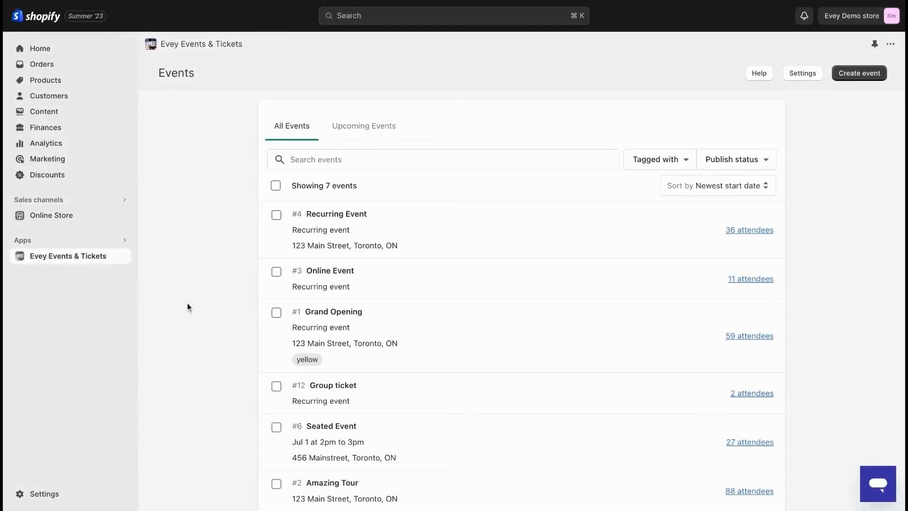
{"action": "mouse_move", "coordinate": [201, 294]}
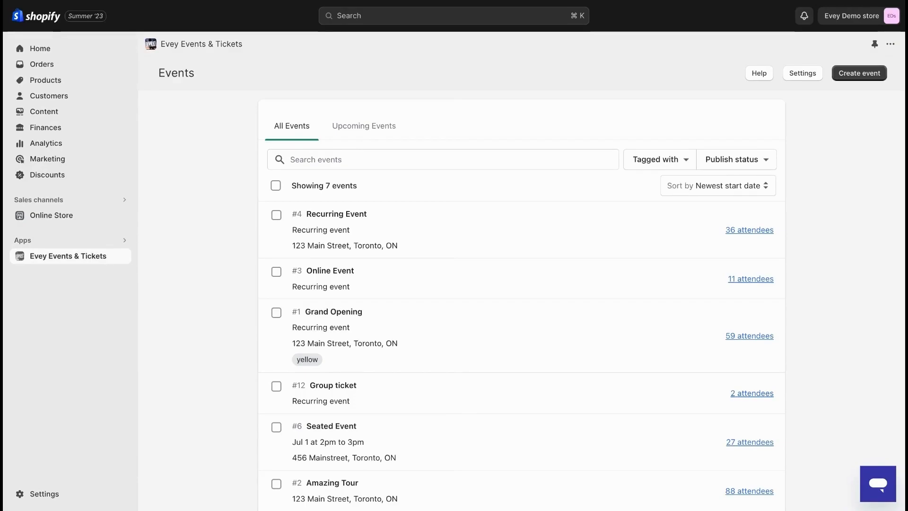
{"action": "mouse_move", "coordinate": [235, 299]}
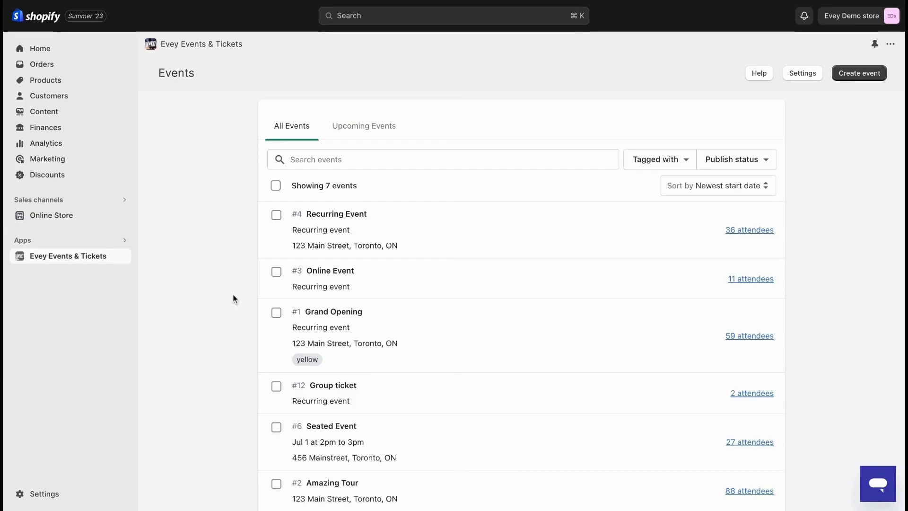
{"action": "mouse_move", "coordinate": [393, 336]}
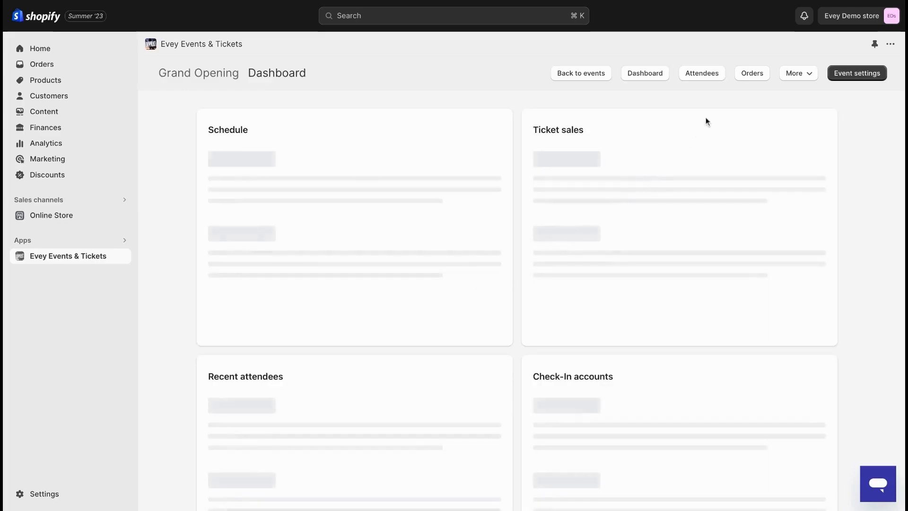
- Open the Grand Opening event's attendee list showing its 59 active attendees
{"action": "left_click", "coordinate": [702, 73]}
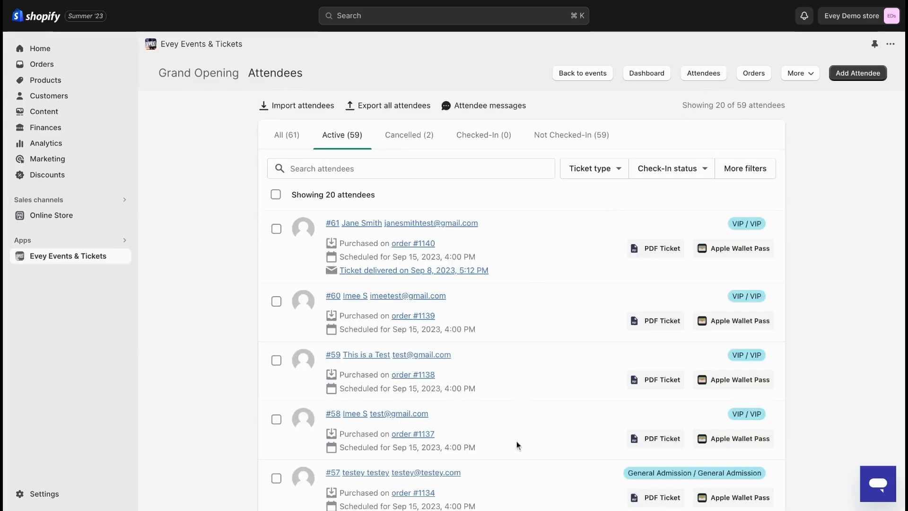
{"action": "mouse_move", "coordinate": [549, 184]}
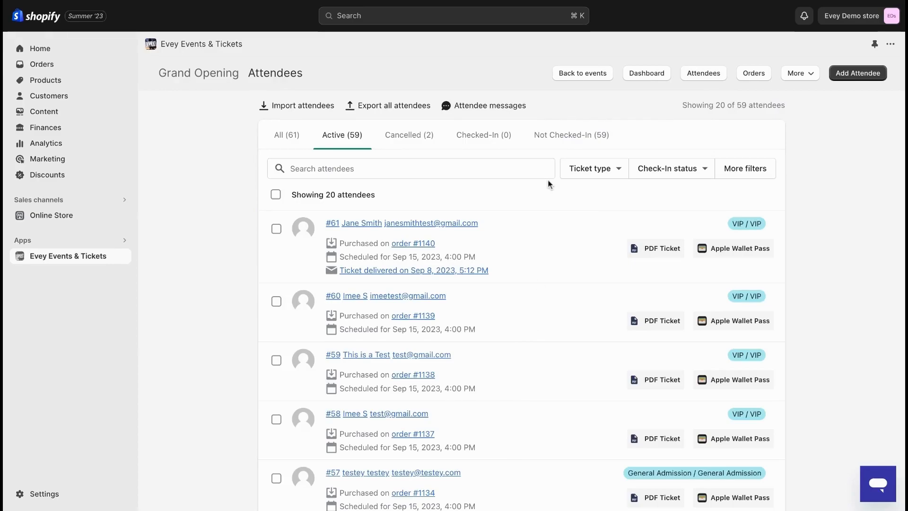
{"action": "mouse_move", "coordinate": [500, 159]}
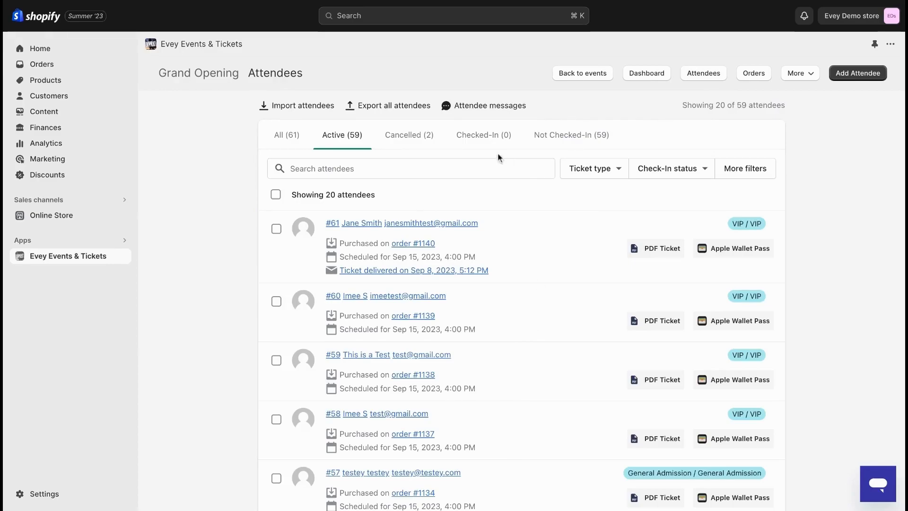
- Begin exporting all 61 Grand Opening attendees via 'Export all attendees'
{"action": "left_click", "coordinate": [394, 106]}
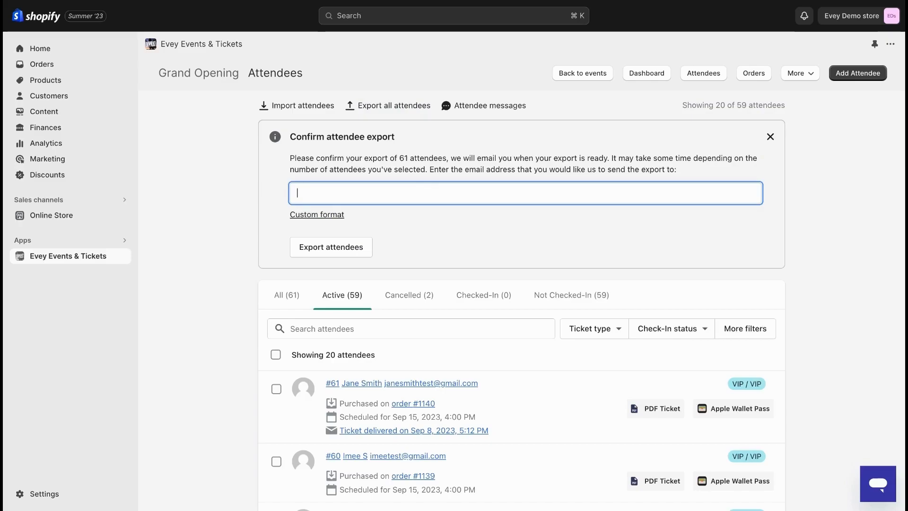
{"action": "mouse_move", "coordinate": [483, 286]}
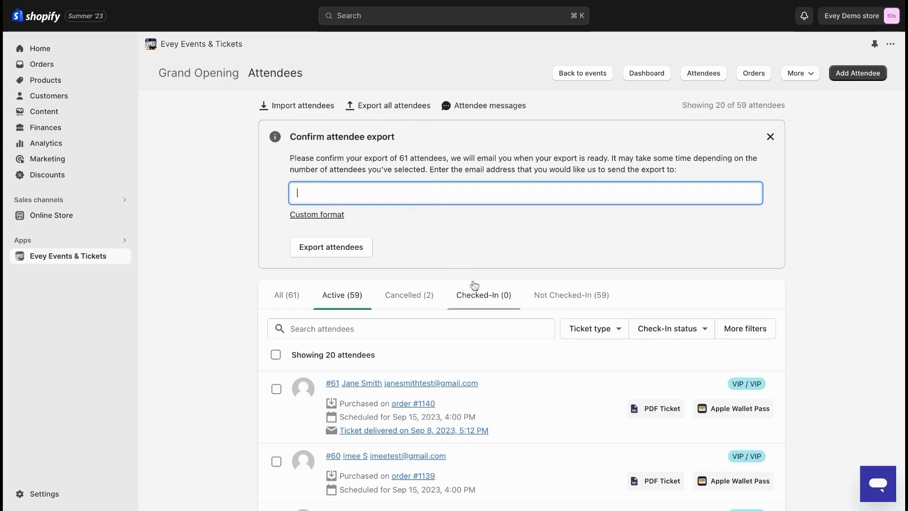
{"action": "mouse_move", "coordinate": [547, 380]}
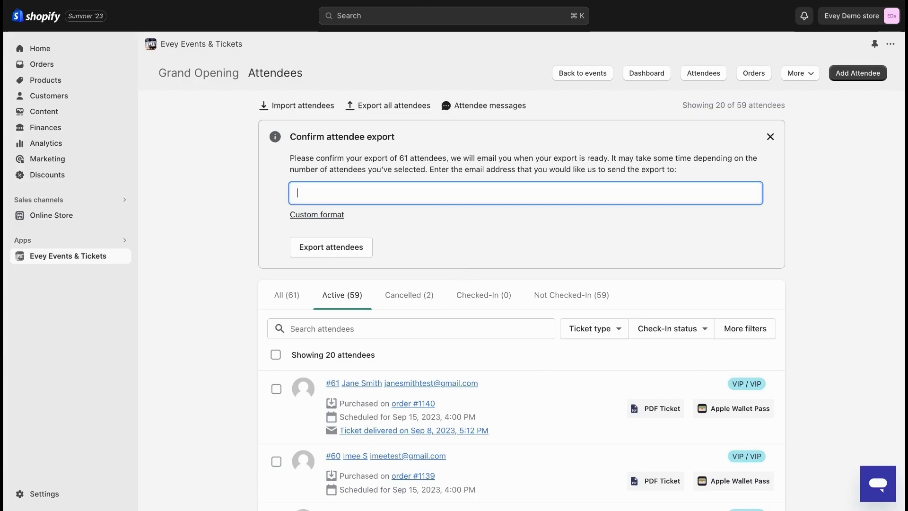
{"action": "mouse_move", "coordinate": [630, 333]}
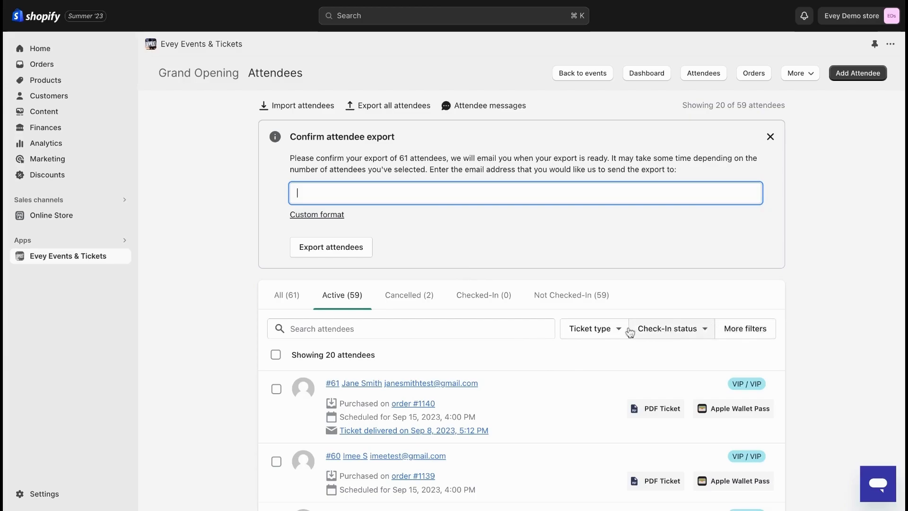
- Filter attendees to VIP tickets, select all 33 matches, and export them
{"action": "left_click", "coordinate": [593, 325]}
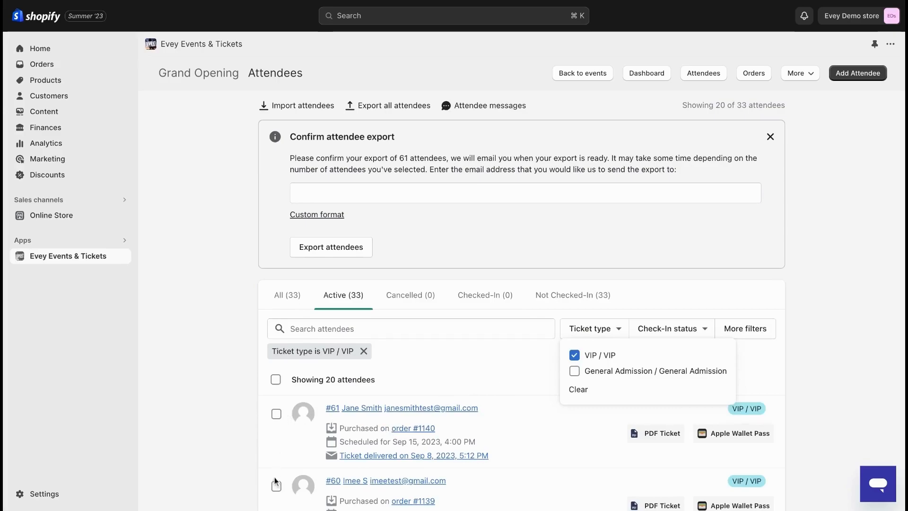
{"action": "left_click", "coordinate": [276, 380]}
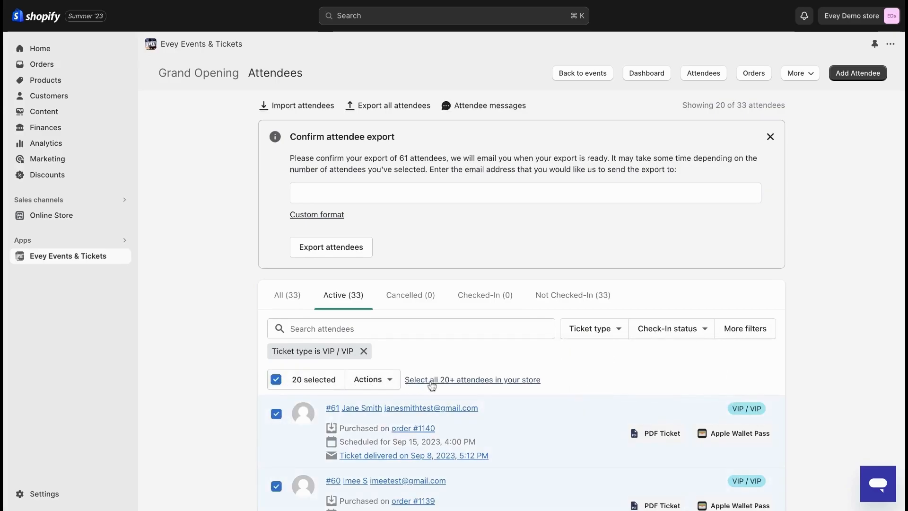
{"action": "mouse_move", "coordinate": [469, 385]}
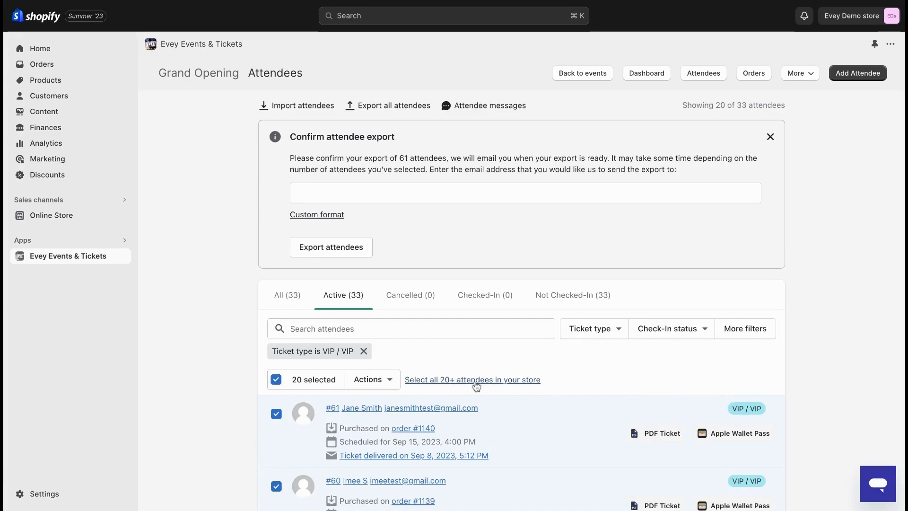
{"action": "left_click", "coordinate": [473, 379]}
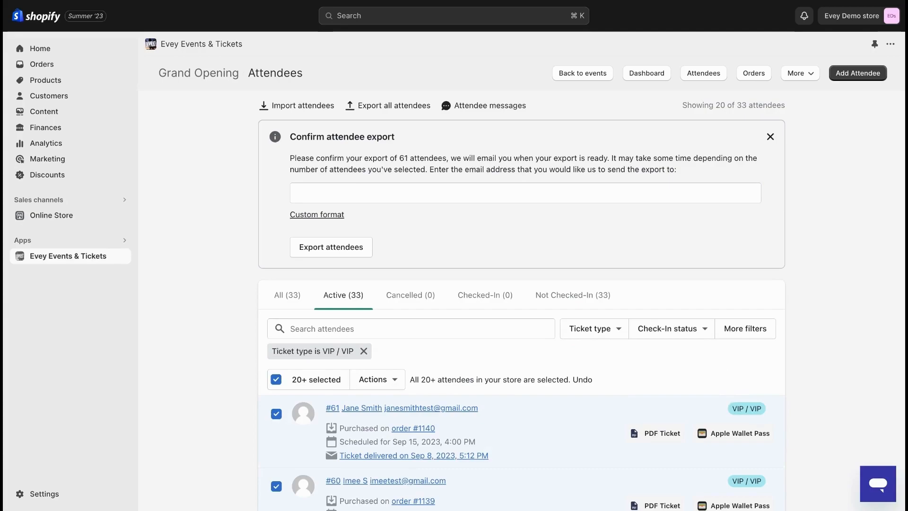
{"action": "left_click", "coordinate": [376, 379]}
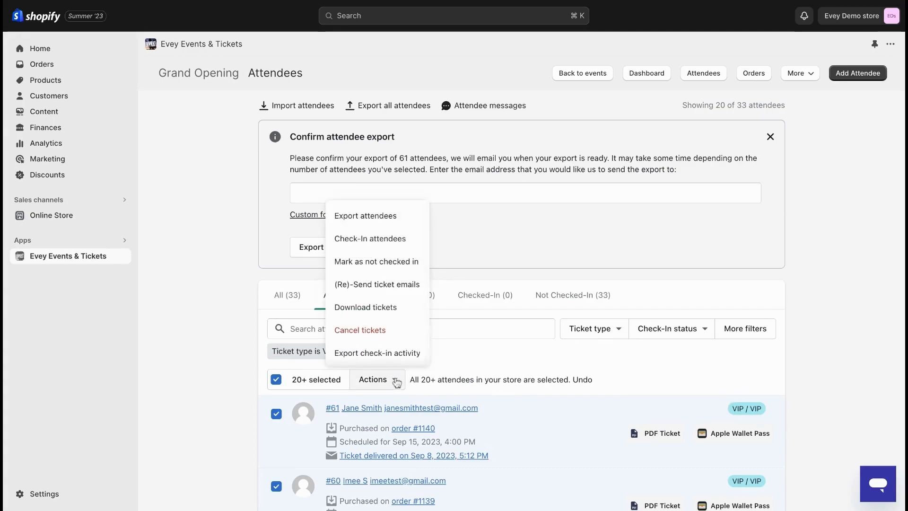
{"action": "left_click", "coordinate": [394, 224]}
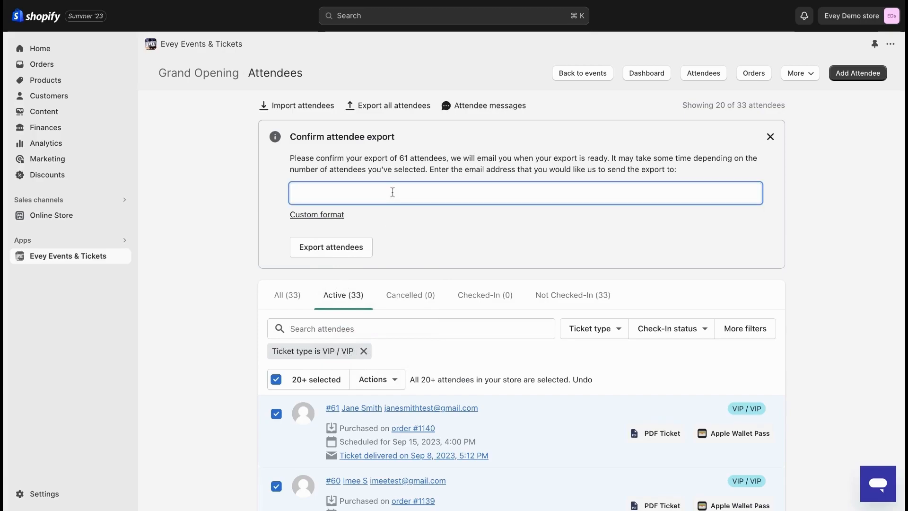
{"action": "mouse_move", "coordinate": [663, 3]}
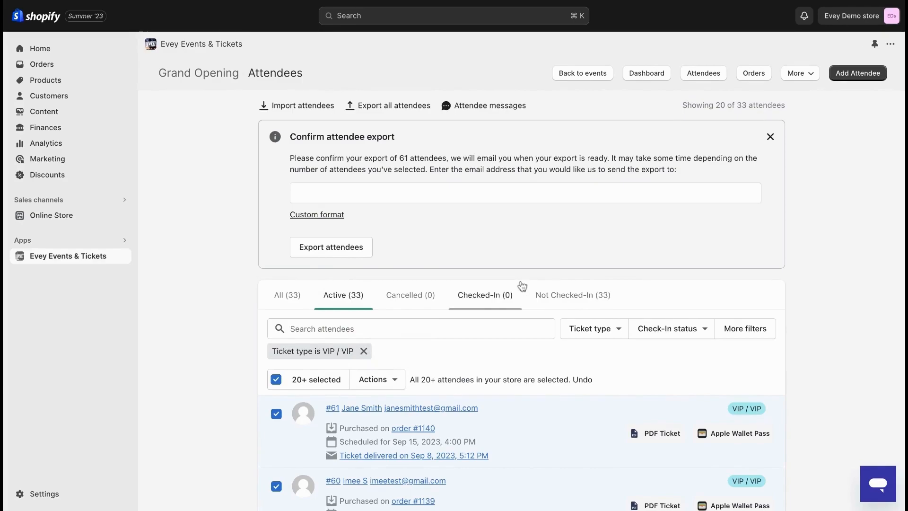
{"action": "mouse_move", "coordinate": [504, 178]}
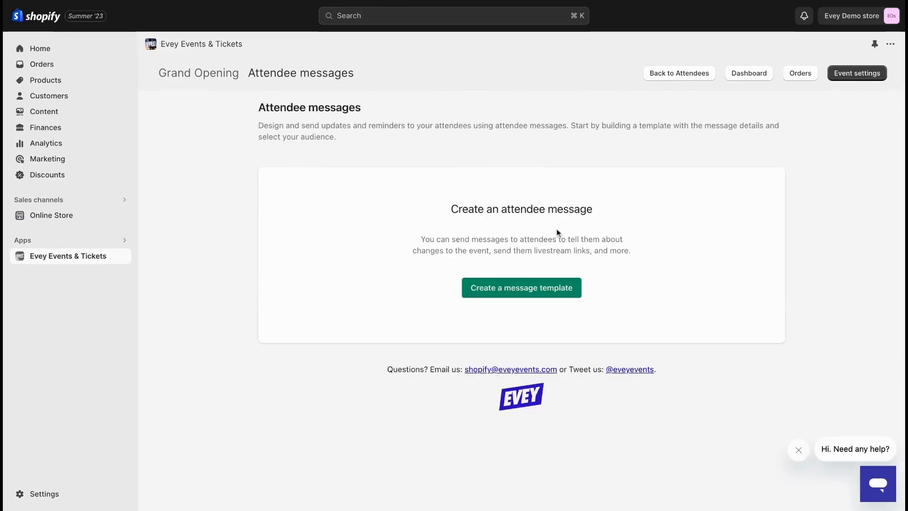
- Create a new attendee message template for Grand Opening
{"action": "left_click", "coordinate": [520, 288]}
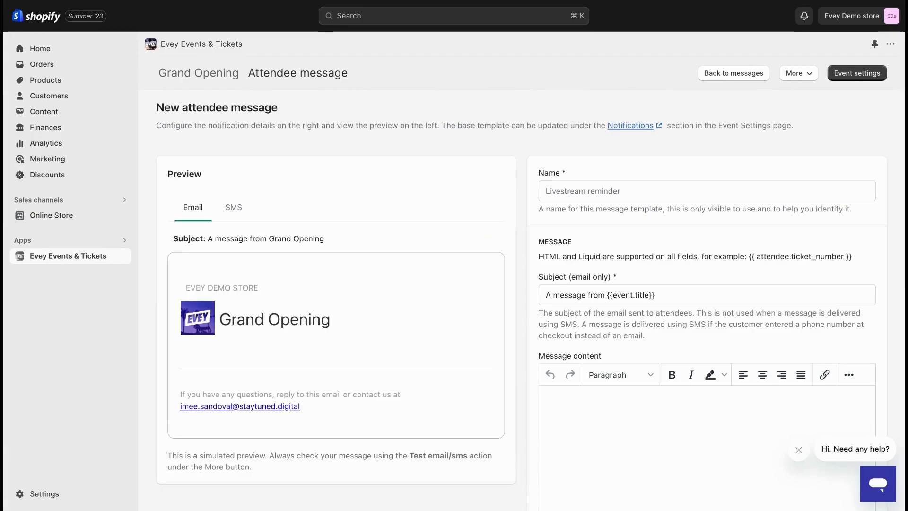
- Enter subject 'Thank You for Coming' and call-to-action label 'Shop online now'
{"action": "type", "text": "TH"}
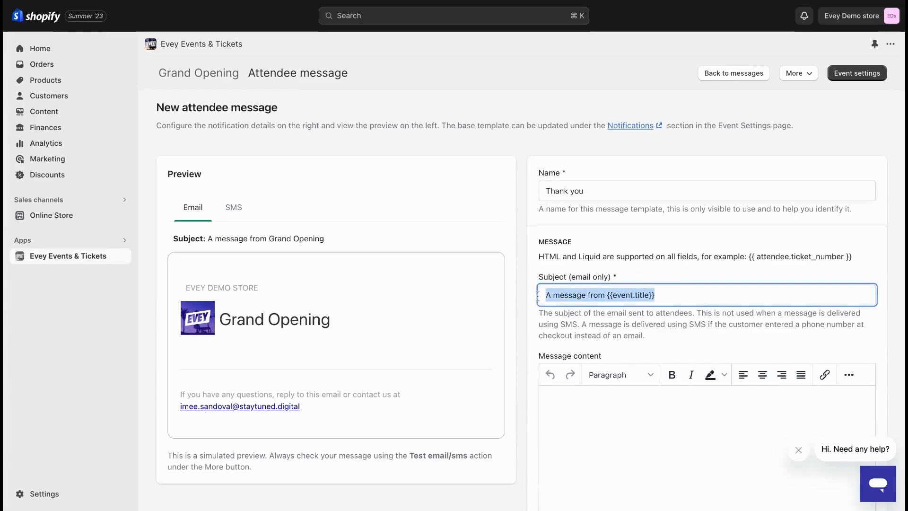
{"action": "type", "text": "Thank"}
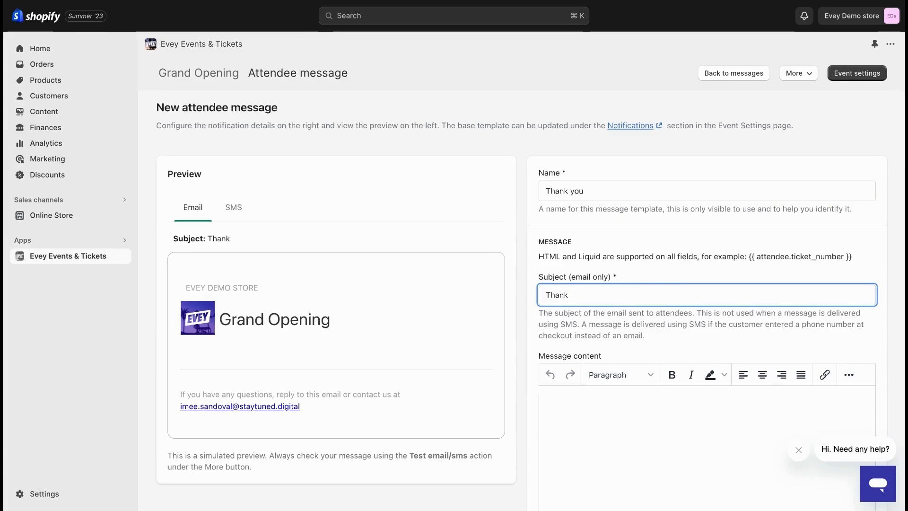
{"action": "type", "text": "You for Coming"}
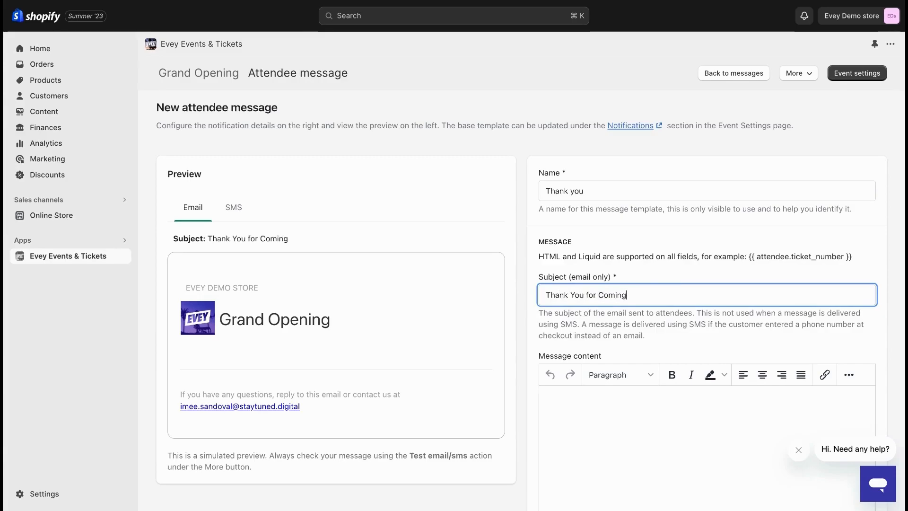
{"action": "scroll", "scroll_direction": "down", "scroll_amount": 3}
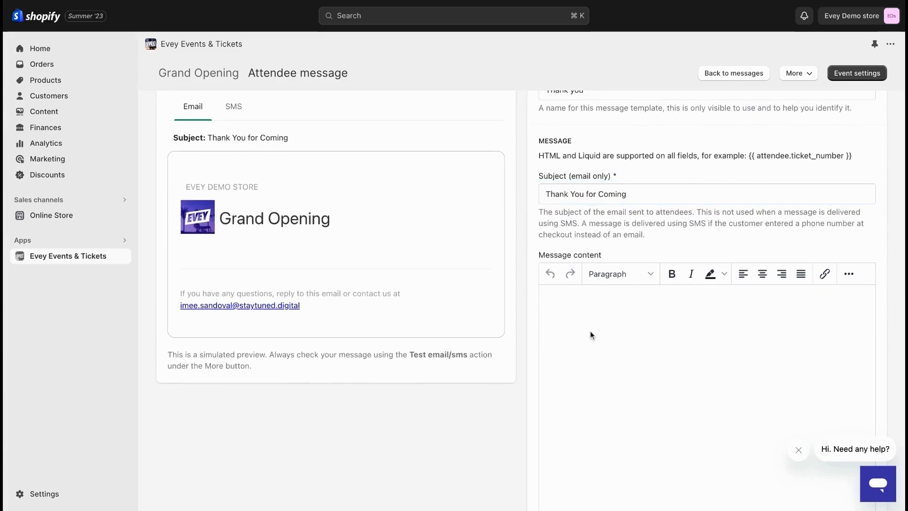
{"action": "scroll", "scroll_direction": "down", "scroll_amount": 3}
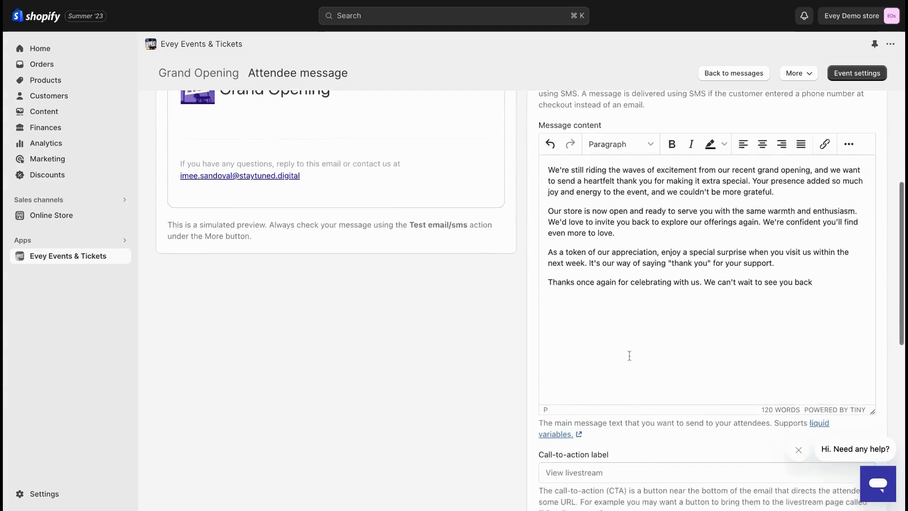
{"action": "scroll", "scroll_direction": "down", "scroll_amount": 3}
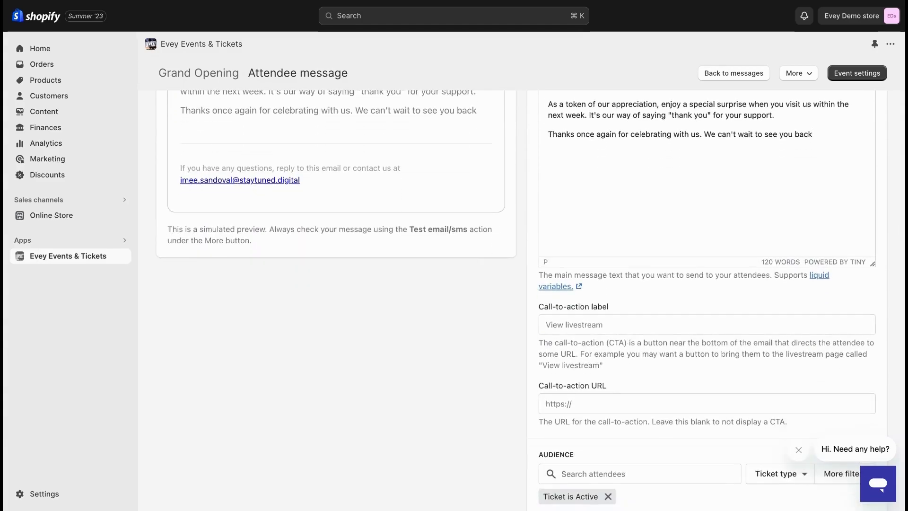
{"action": "type", "text": "Shop online now"}
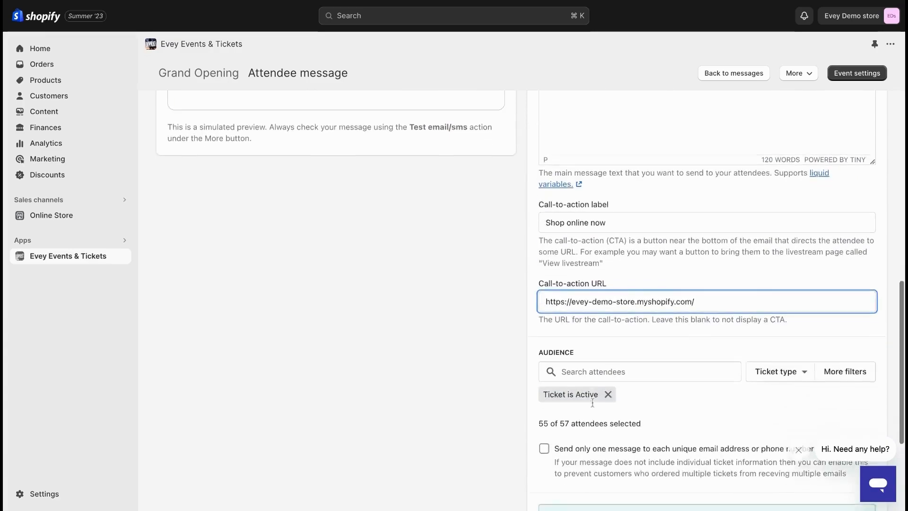
{"action": "scroll", "scroll_direction": "down", "scroll_amount": 3}
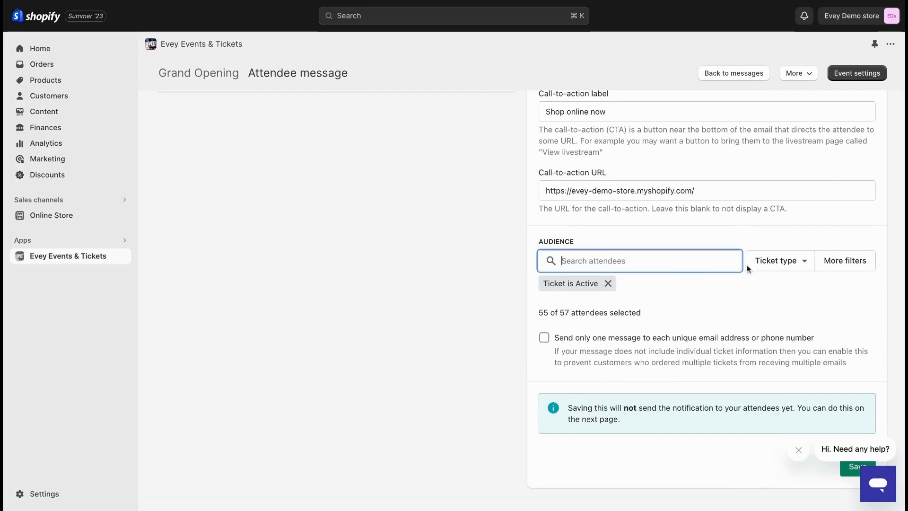
{"action": "mouse_move", "coordinate": [776, 260]}
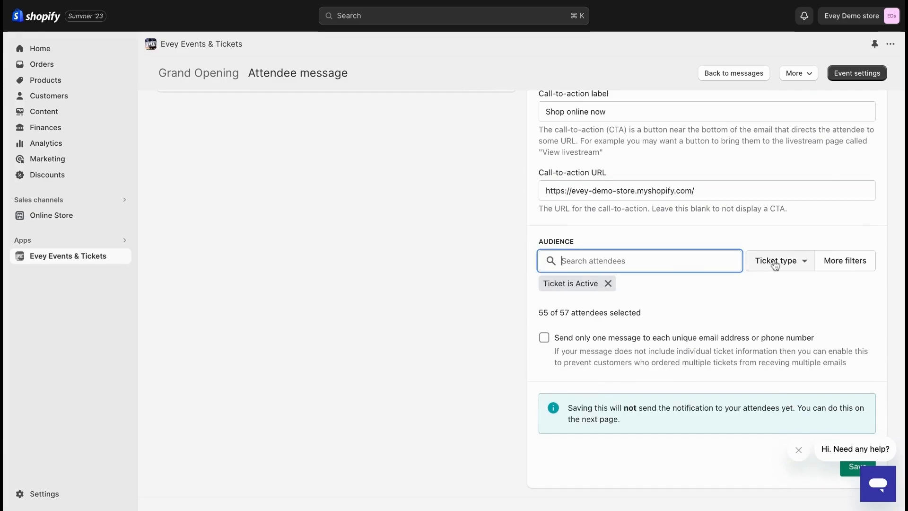
{"action": "left_click", "coordinate": [776, 260]}
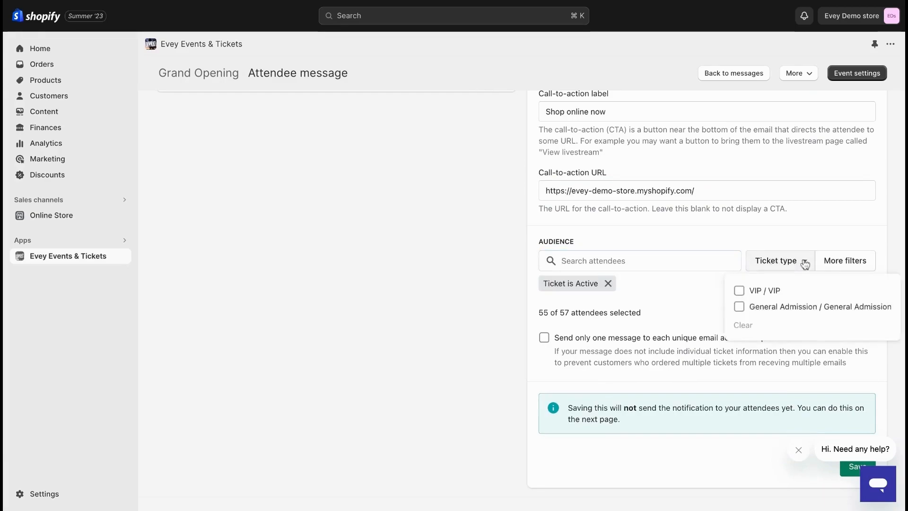
{"action": "left_click", "coordinate": [845, 260]}
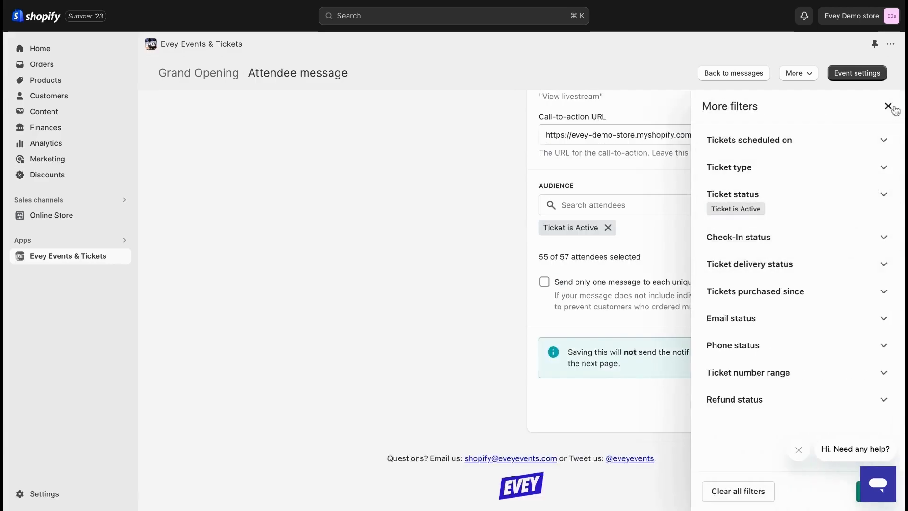
{"action": "left_click", "coordinate": [888, 106]}
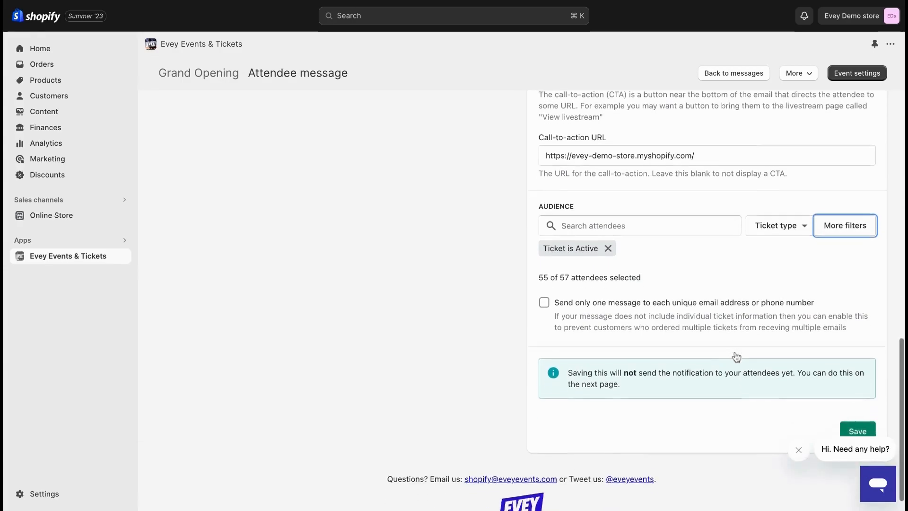
{"action": "scroll", "scroll_direction": "down", "scroll_amount": 3}
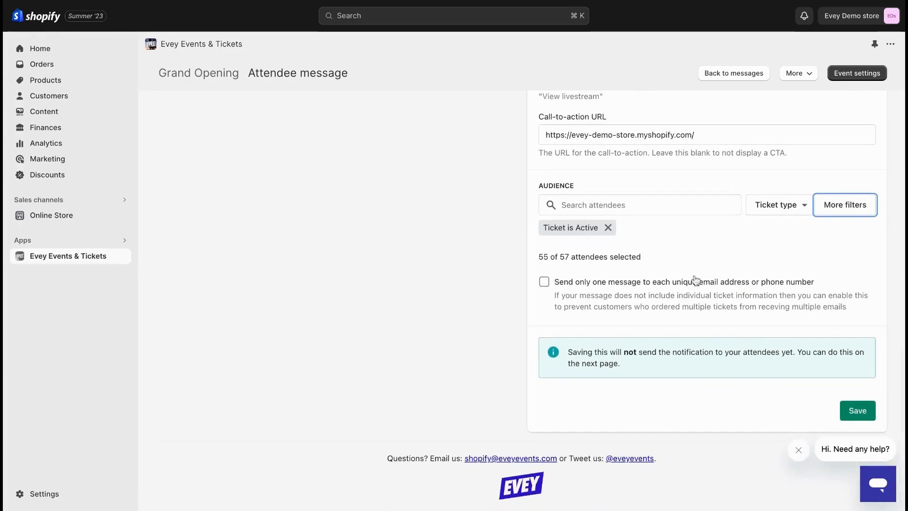
- Review the SMS preview of the thank-you text with the store link
{"action": "scroll", "scroll_direction": "up", "scroll_amount": 3}
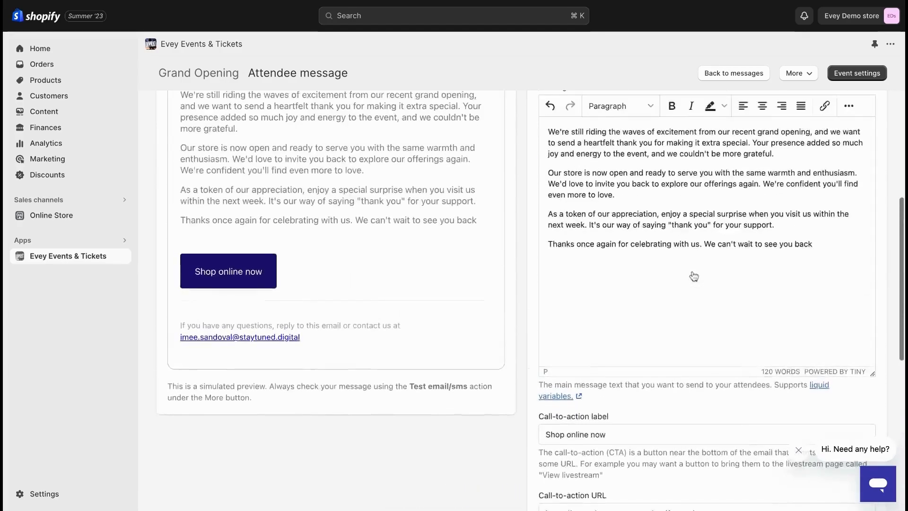
{"action": "scroll", "scroll_direction": "up", "scroll_amount": 3}
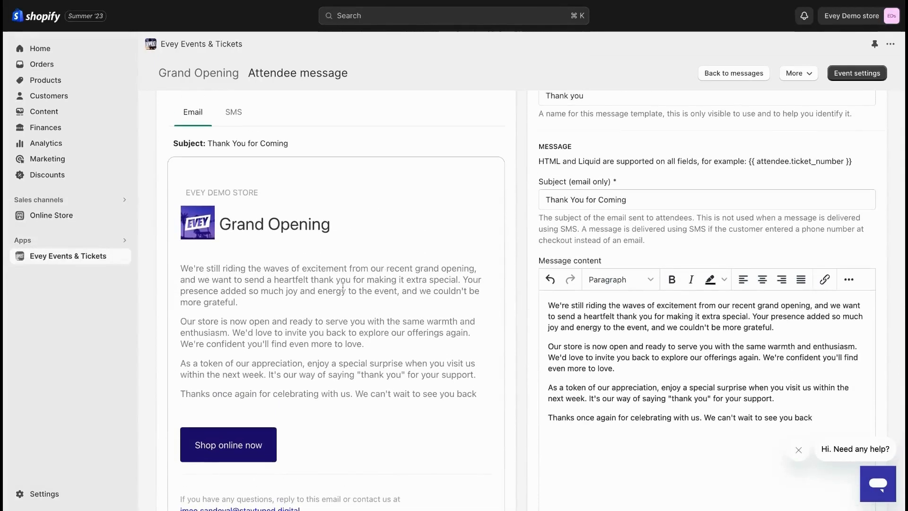
{"action": "left_click", "coordinate": [233, 112]}
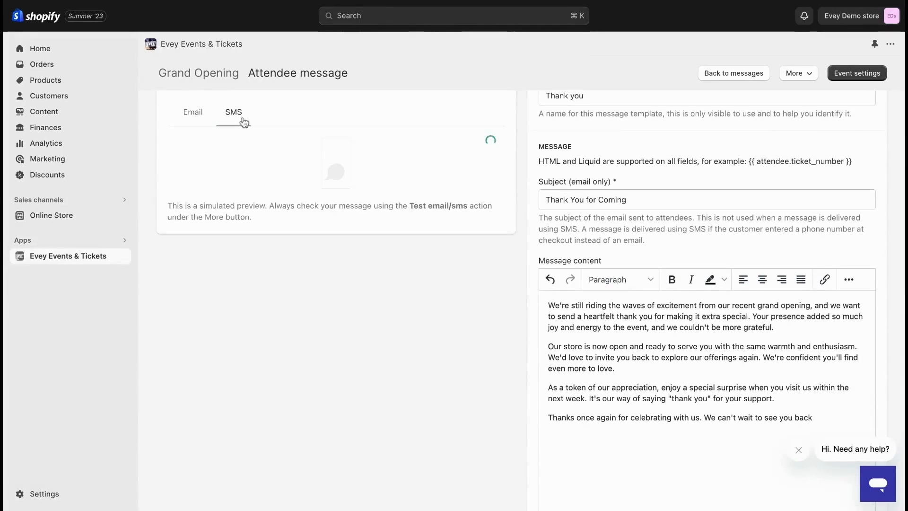
{"action": "left_click", "coordinate": [233, 112]}
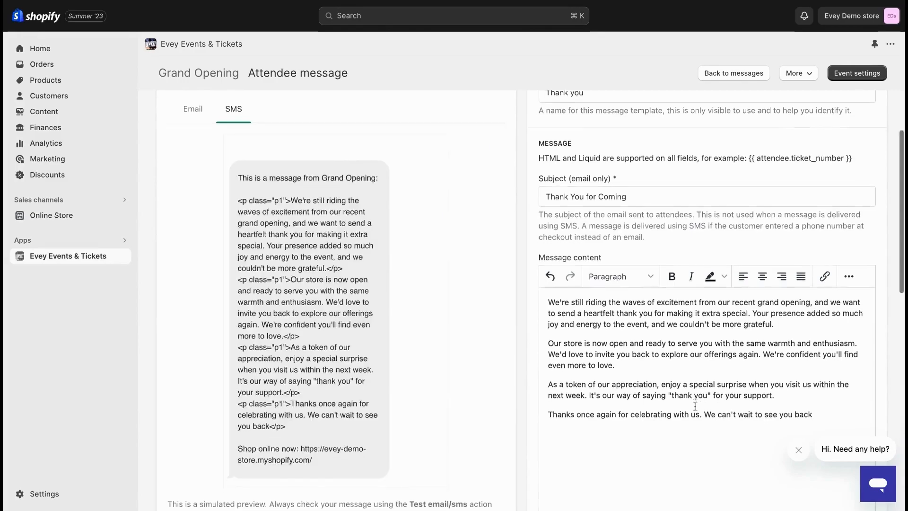
{"action": "scroll", "scroll_direction": "down", "scroll_amount": 3}
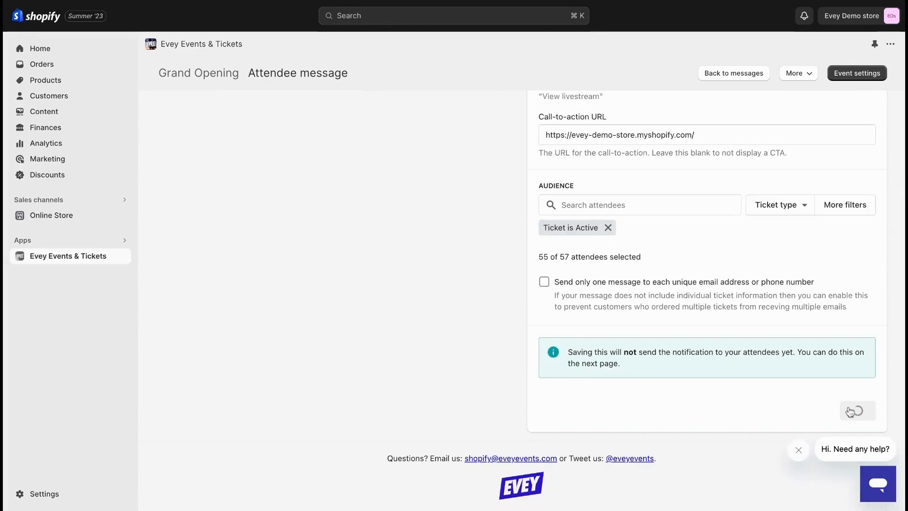
- Save the Thank you attendee message so it is ready to send
{"action": "left_click", "coordinate": [857, 411]}
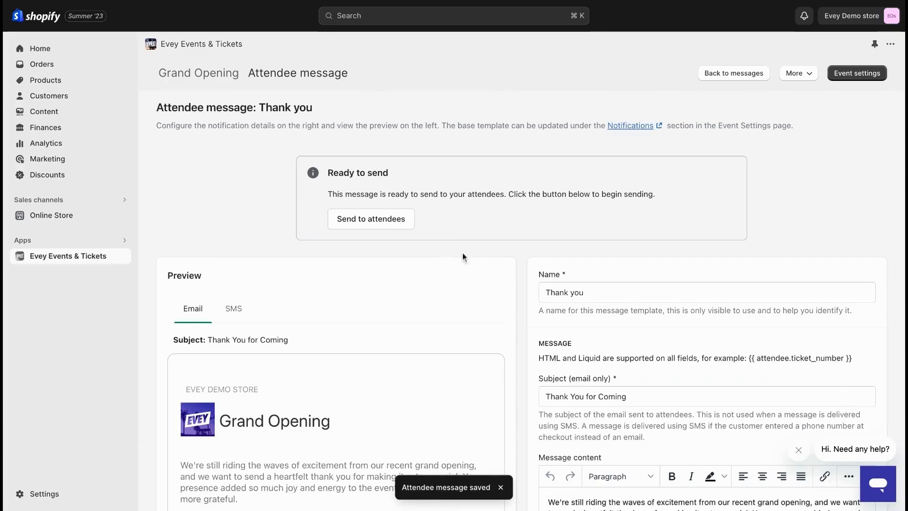
{"action": "mouse_move", "coordinate": [405, 226]}
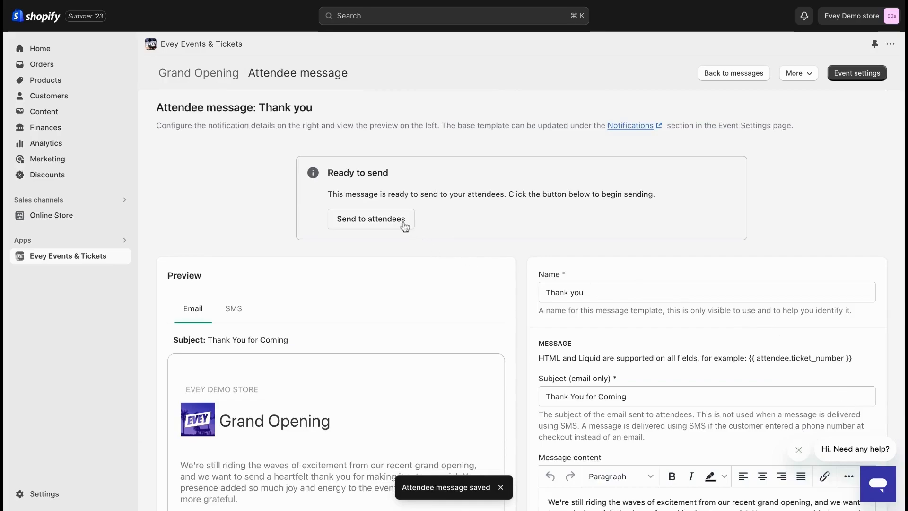